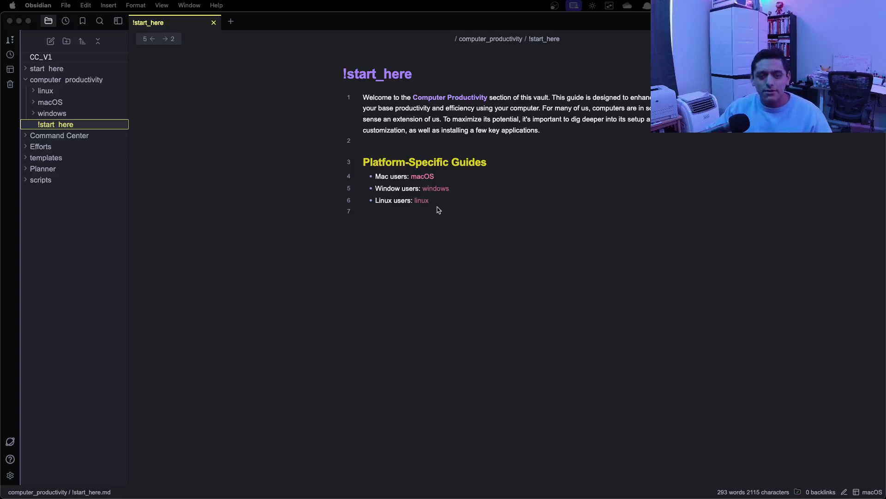
mouse_move(416, 160)
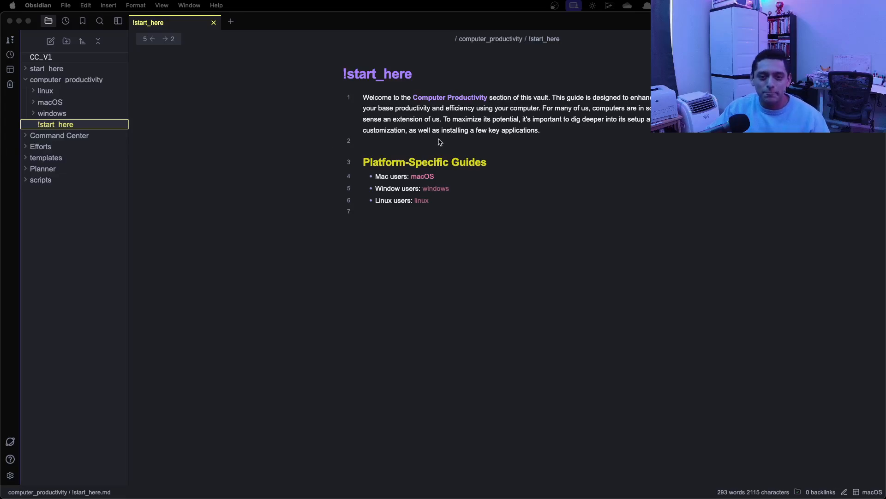
mouse_move(429, 131)
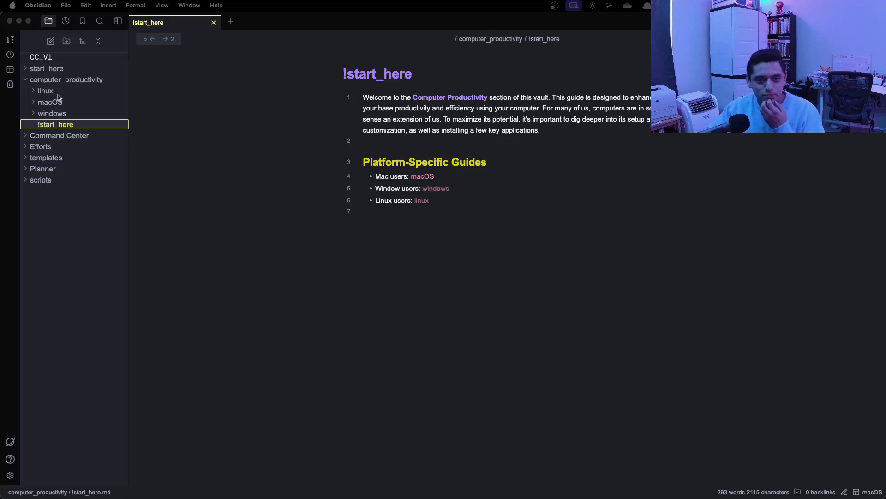
mouse_move(57, 138)
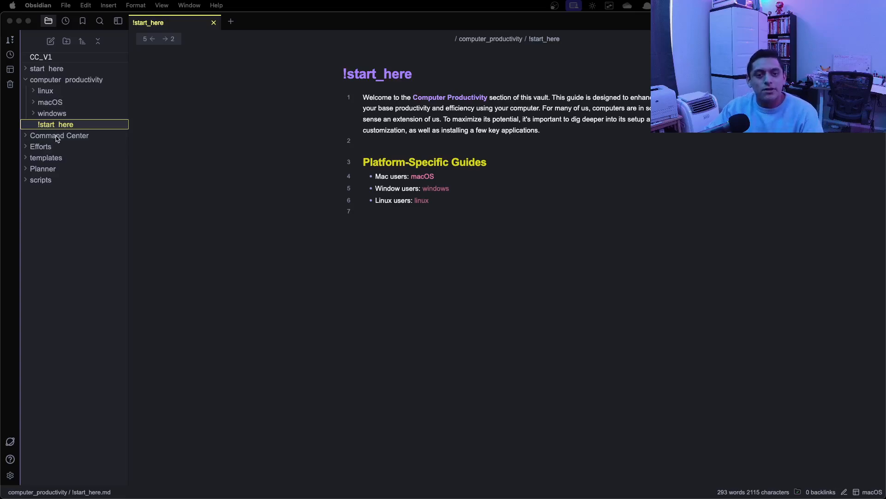
Browse the start_here folder in the sidebar, then follow the macOS guide link from the start note.
left_click(47, 68)
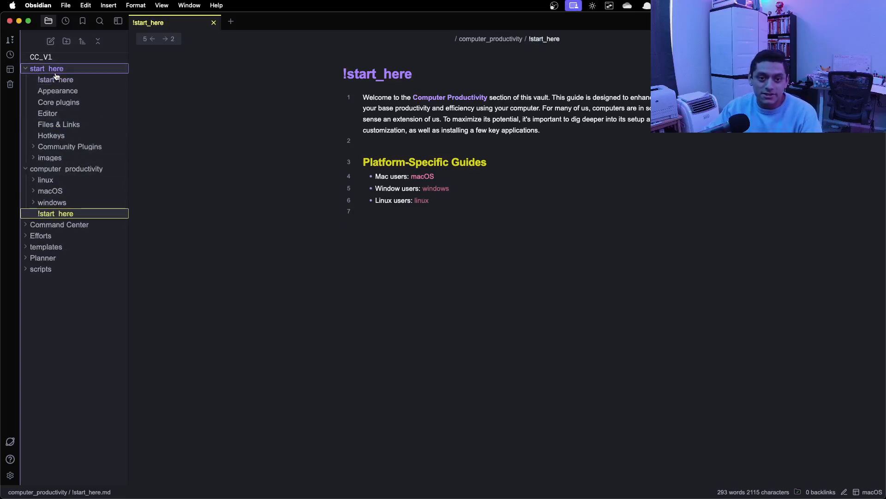
left_click(46, 68)
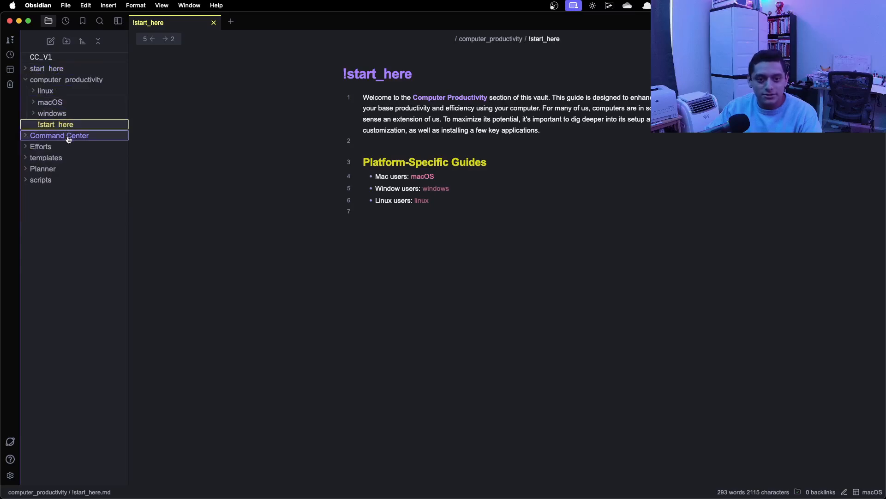
left_click(59, 135)
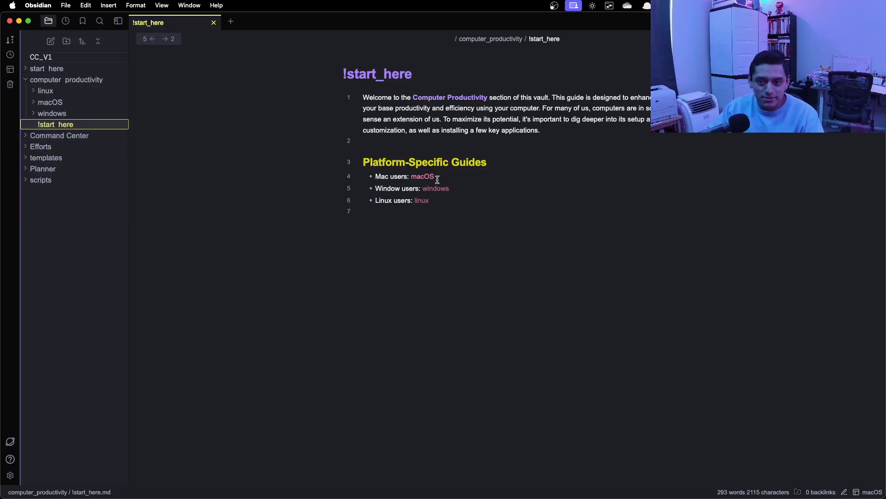
mouse_move(421, 179)
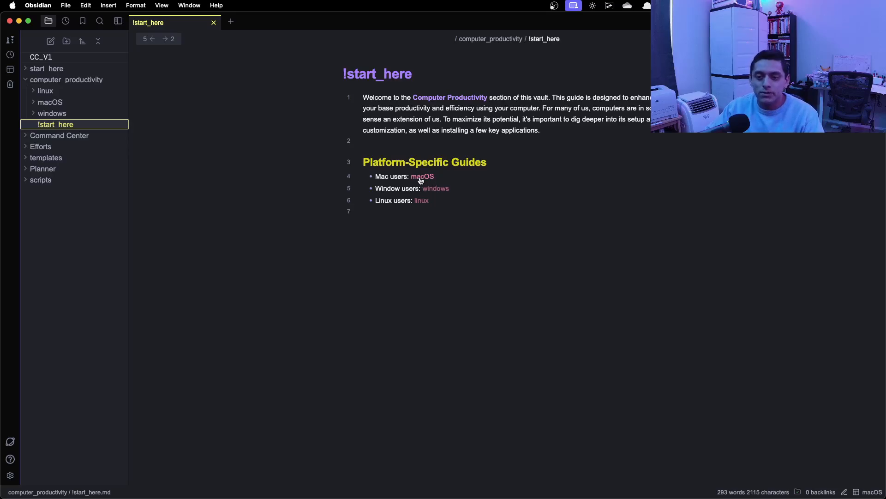
left_click(422, 176)
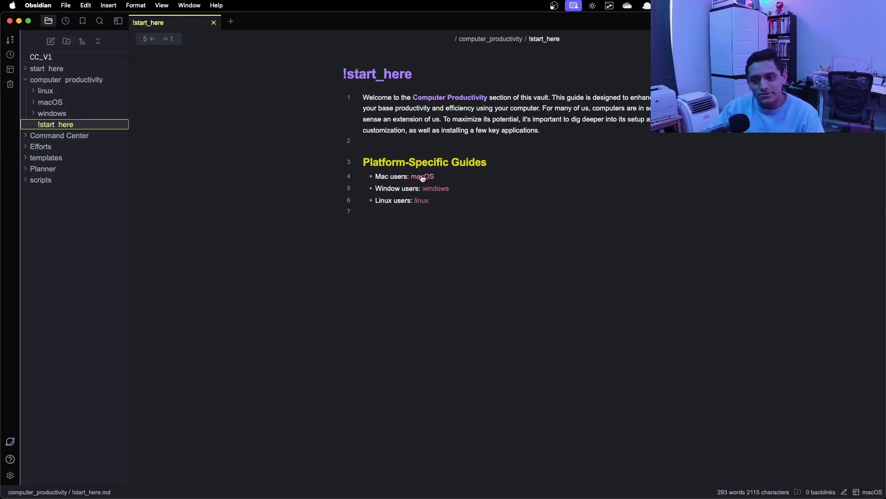
mouse_move(436, 188)
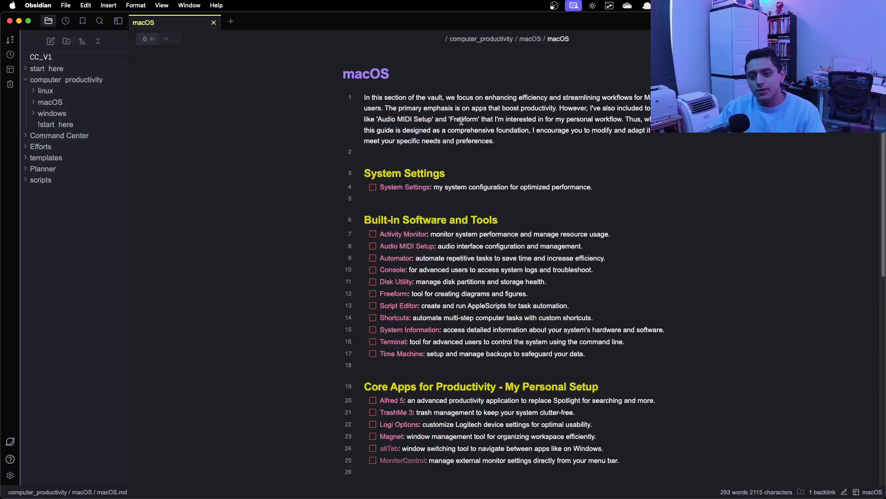
scroll("down", 3)
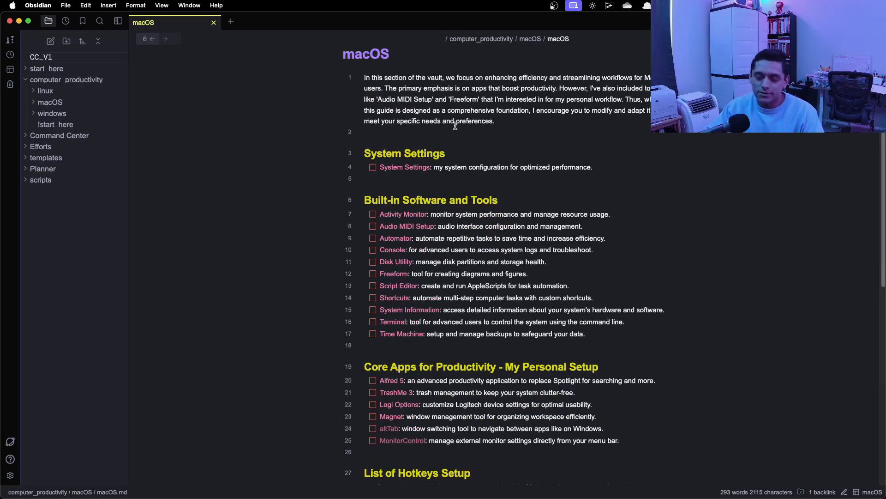
scroll("down", 3)
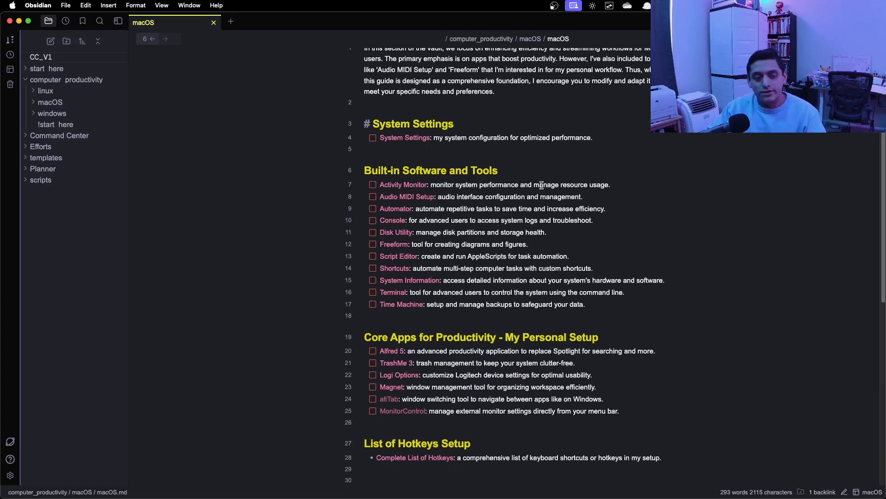
scroll("down", 3)
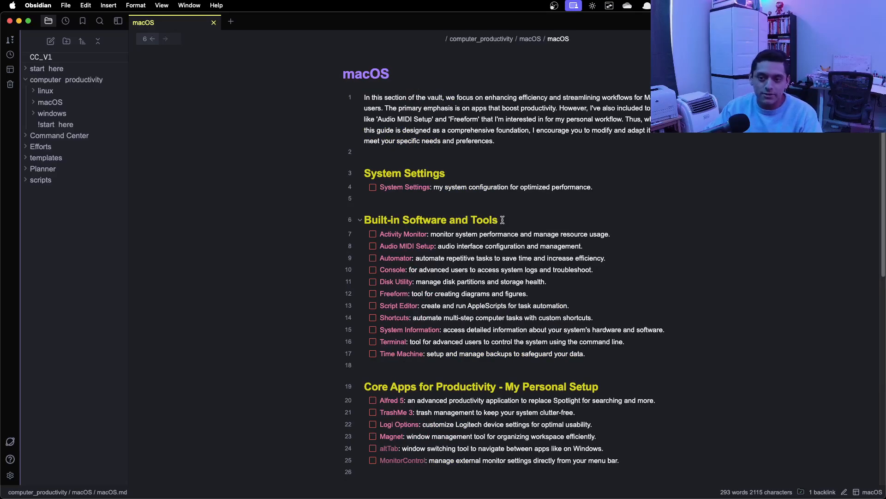
scroll("down", 3)
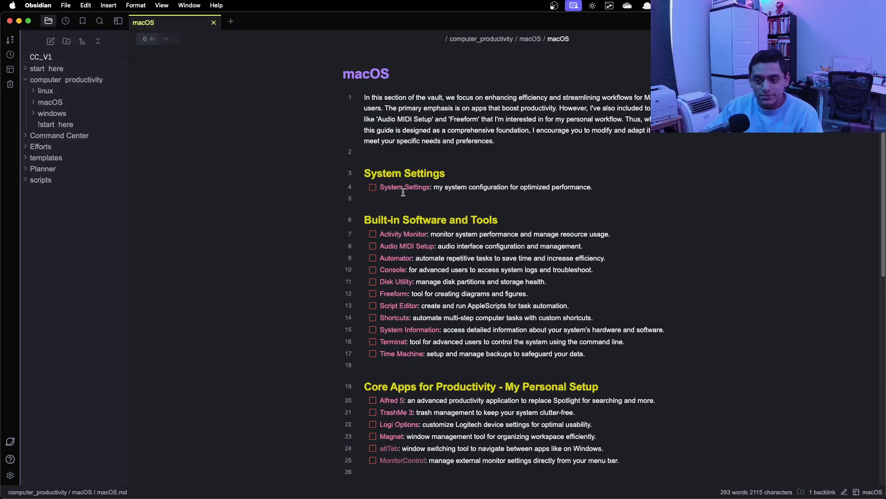
scroll("down", 3)
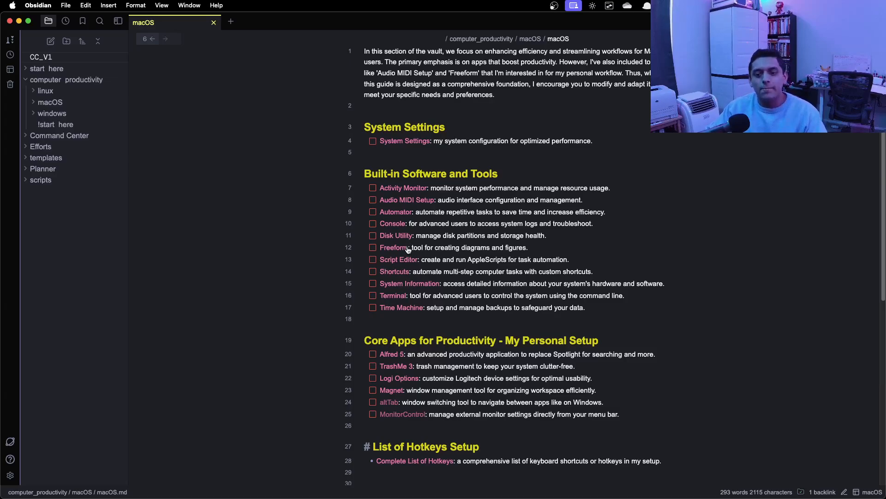
mouse_move(403, 260)
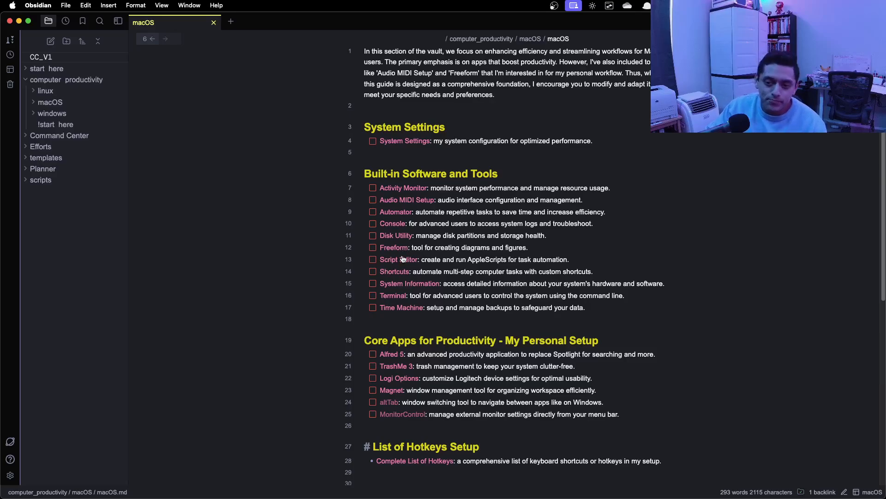
scroll("down", 3)
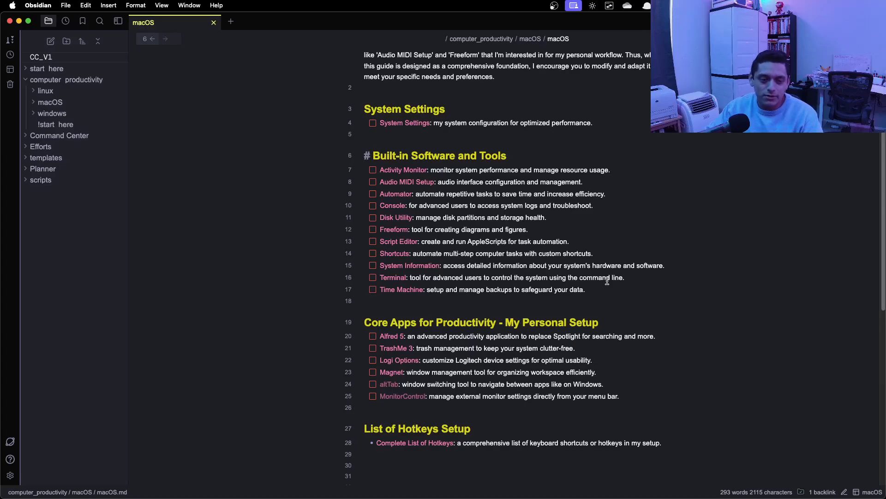
mouse_move(694, 261)
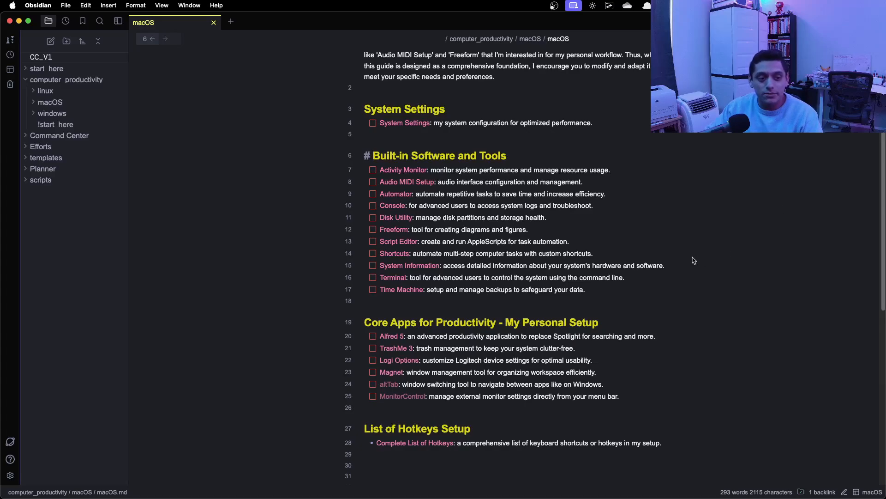
scroll("down", 3)
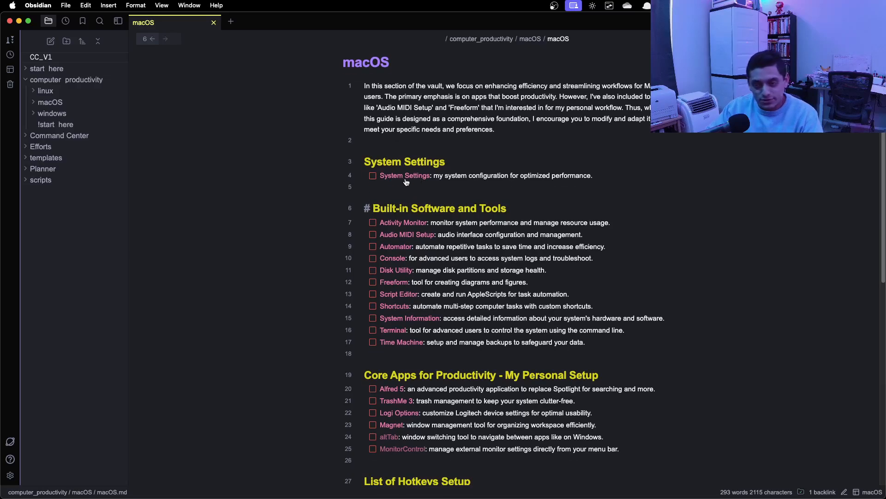
left_click(405, 176)
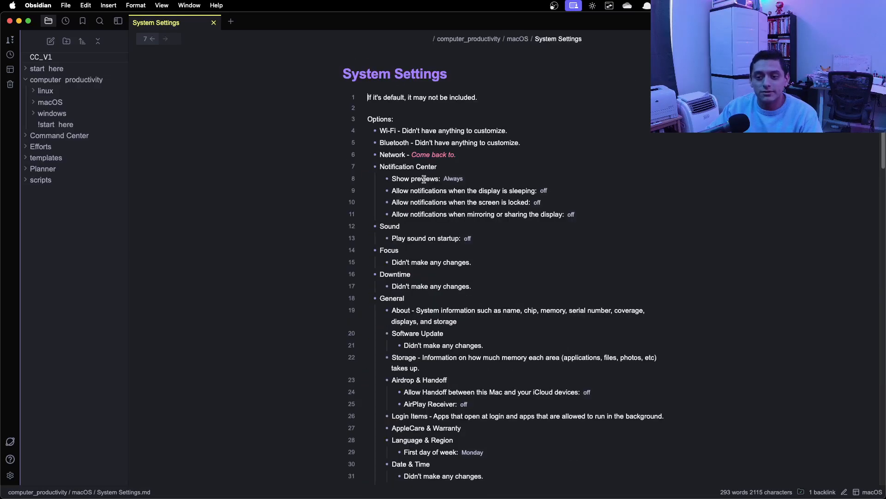
mouse_move(431, 87)
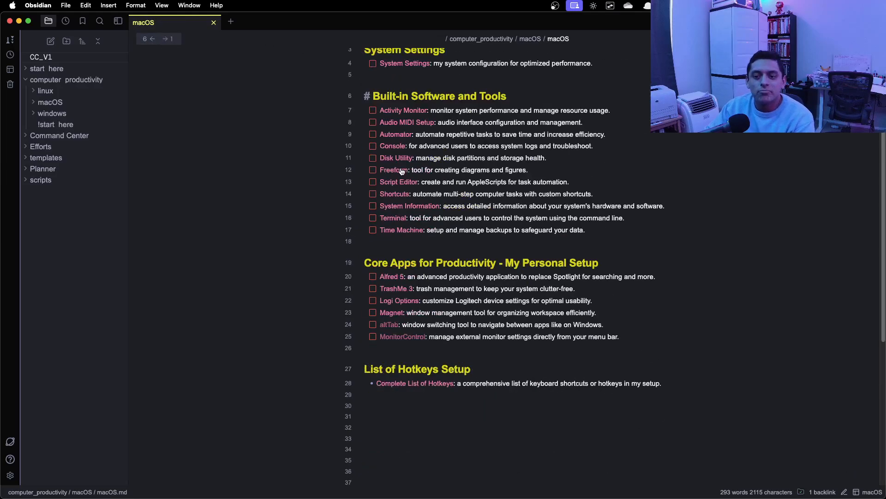
mouse_move(401, 118)
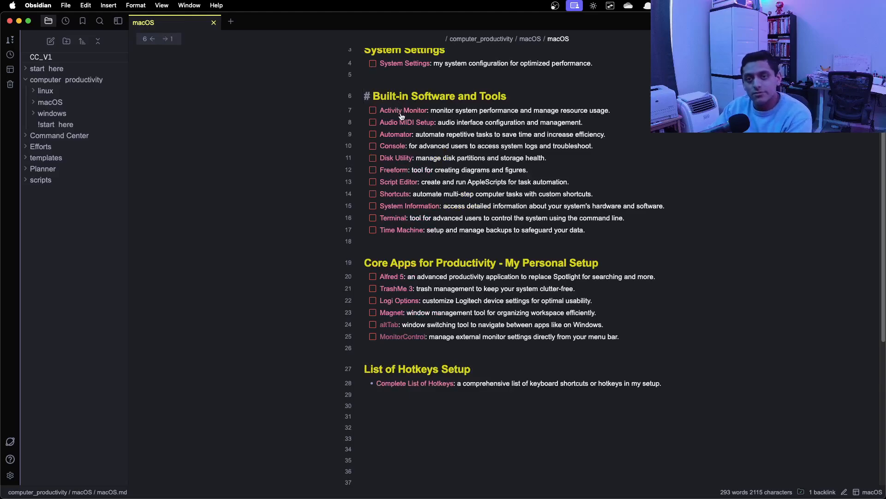
scroll("down", 3)
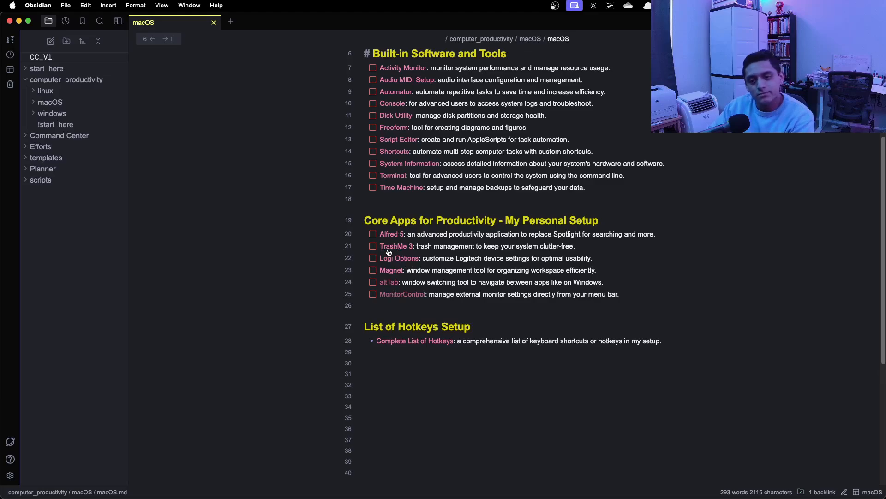
mouse_move(395, 248)
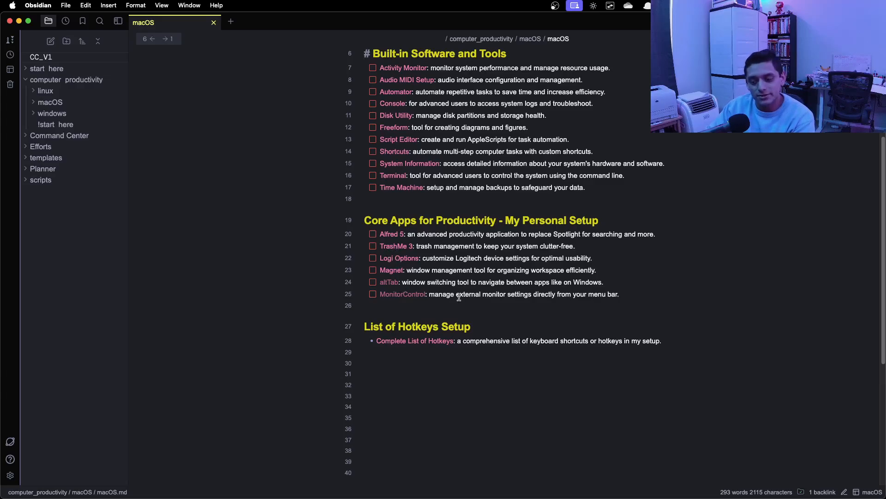
scroll("down", 3)
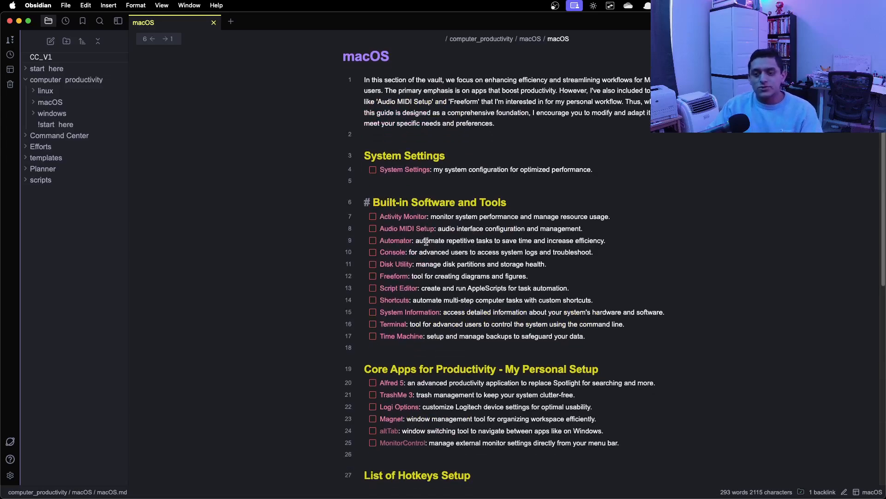
scroll("down", 3)
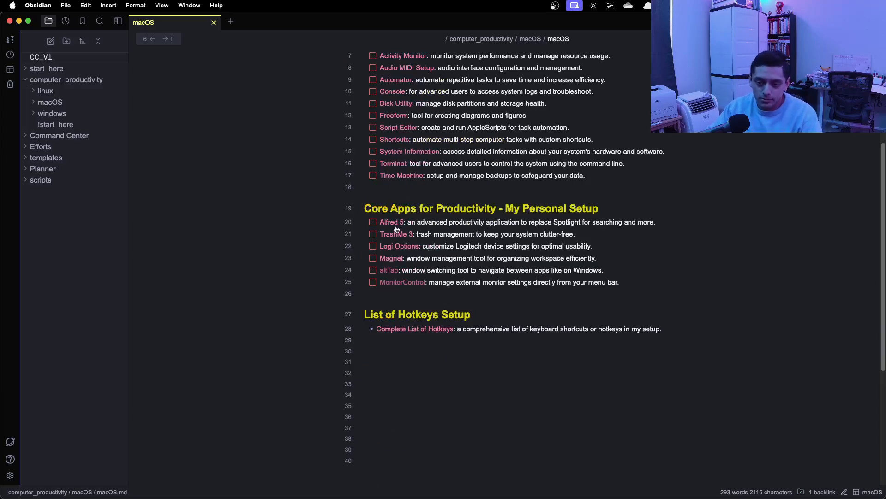
mouse_move(400, 274)
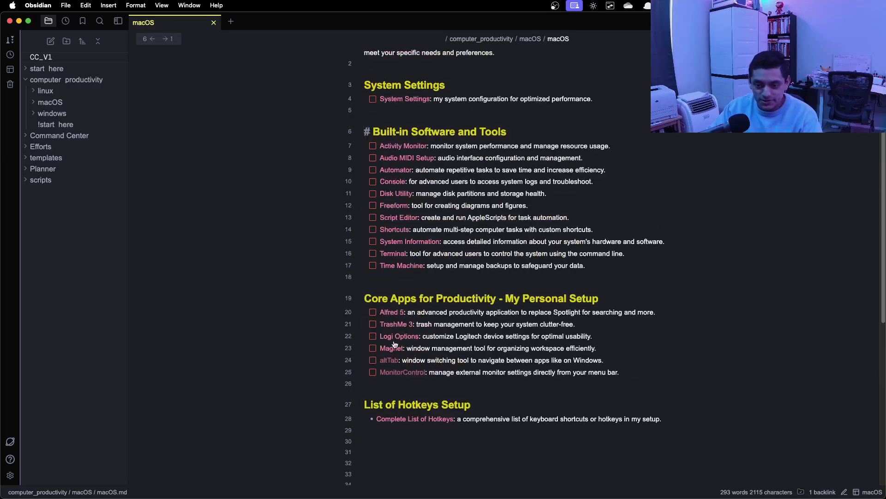
scroll("down", 3)
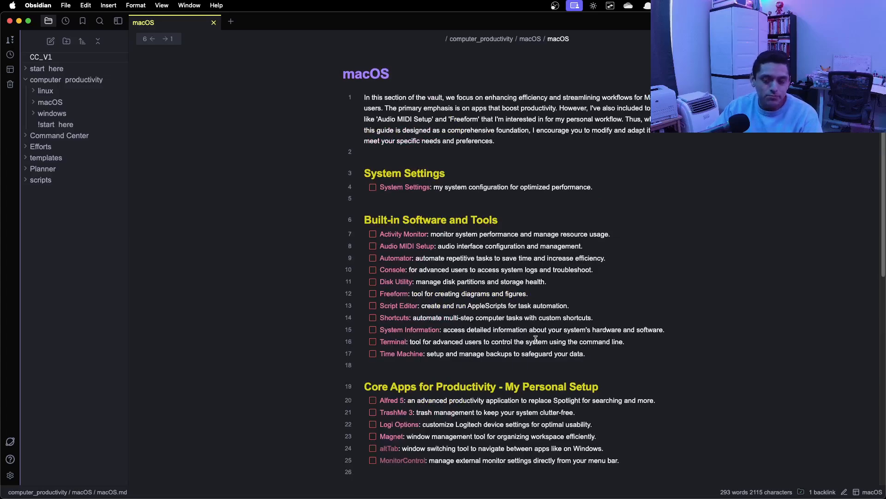
scroll("down", 3)
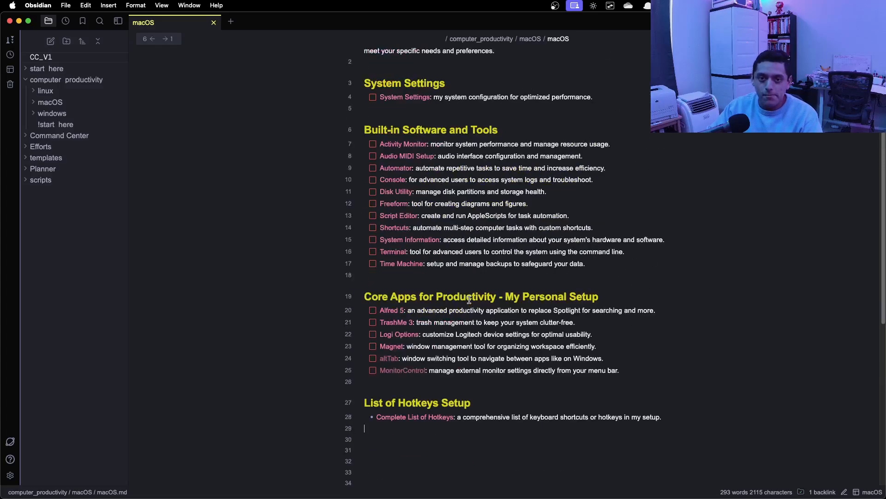
mouse_move(468, 296)
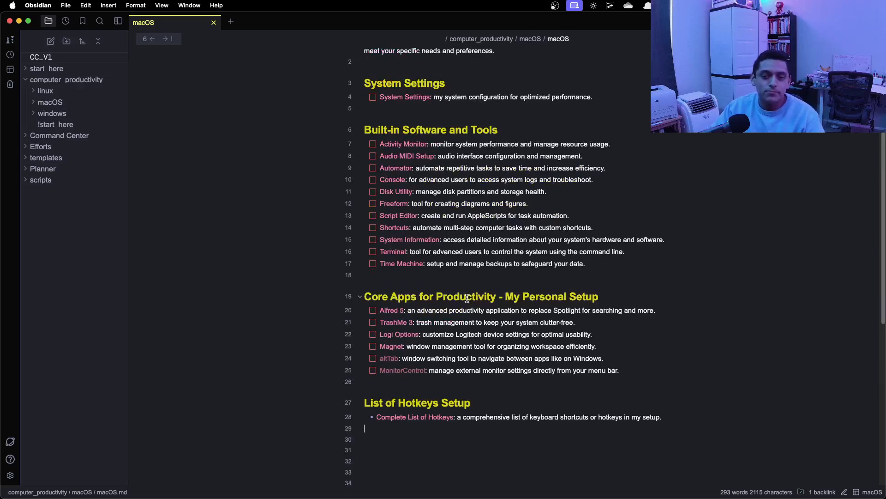
Expand the Efforts folder in the sidebar, collapsing Command Center and the Radiology Report Generation project.
left_click(59, 135)
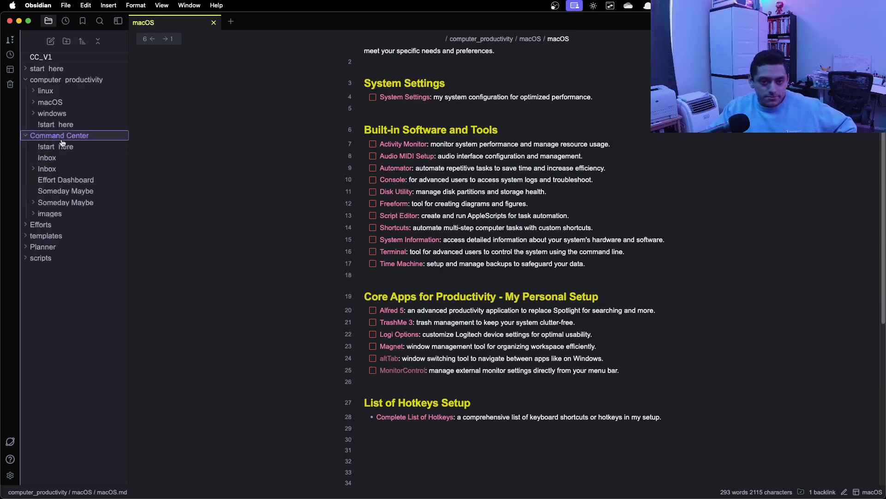
left_click(59, 136)
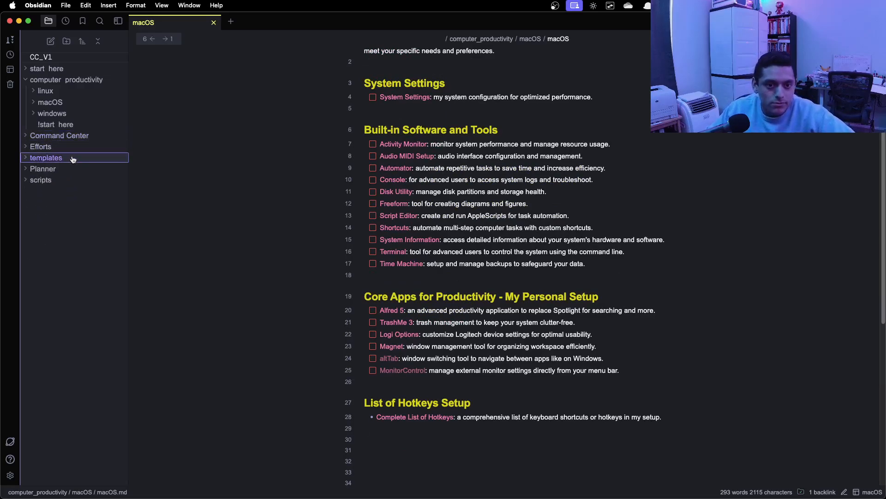
left_click(41, 146)
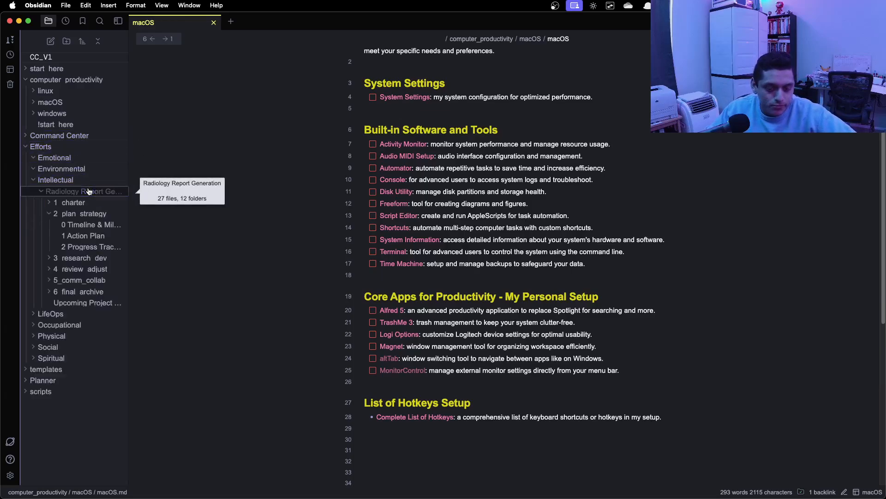
left_click(40, 191)
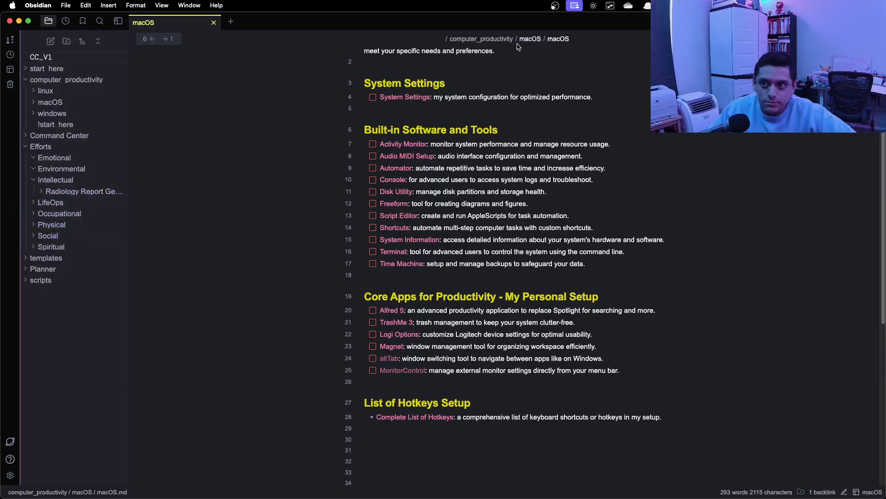
mouse_move(59, 213)
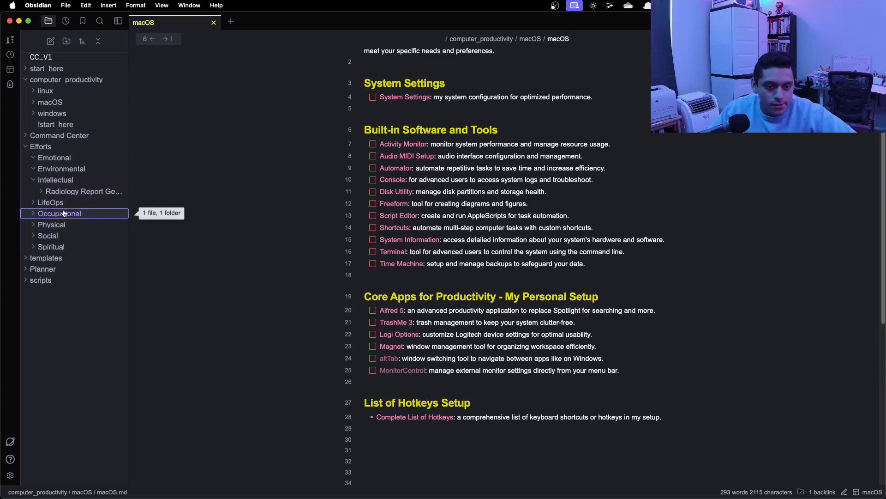
Drill into LifeOps > System Maintenance > 1_charter and open the 1 Brainstorm note.
left_click(50, 202)
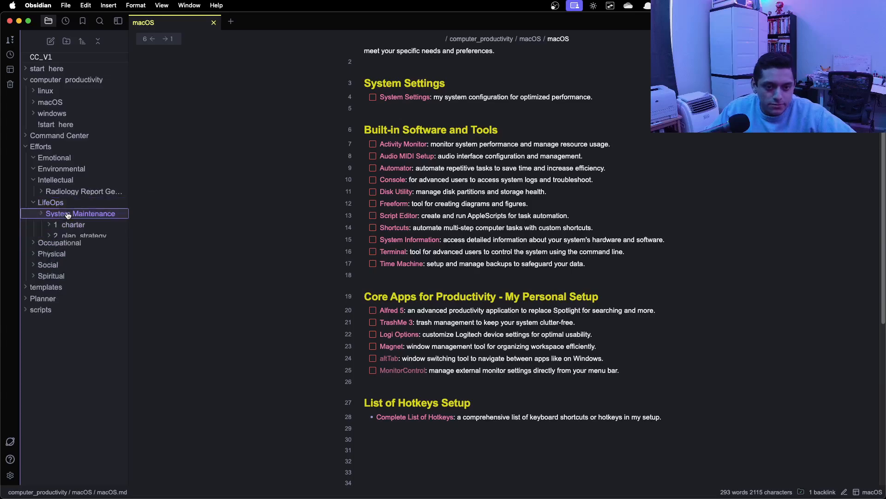
left_click(70, 224)
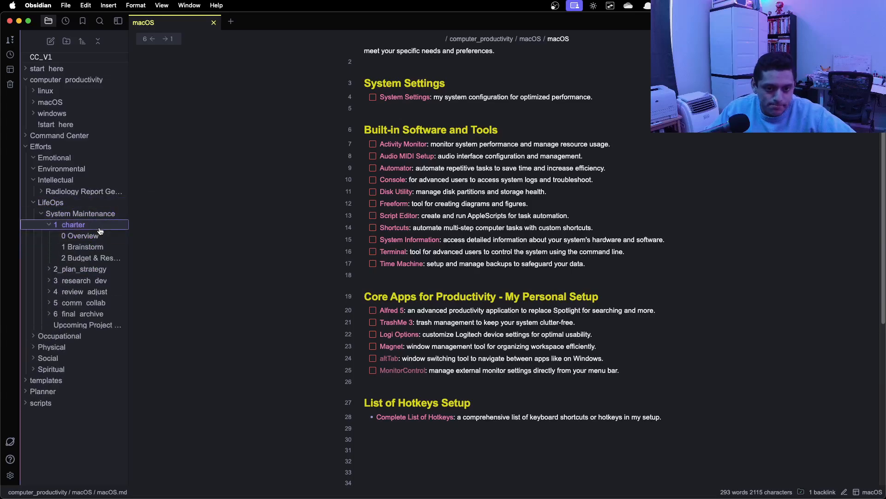
left_click(83, 246)
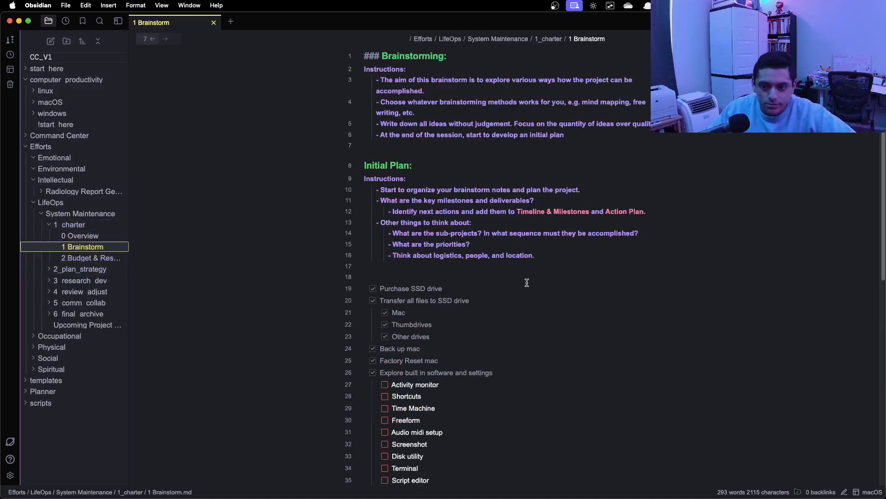
scroll("down", 3)
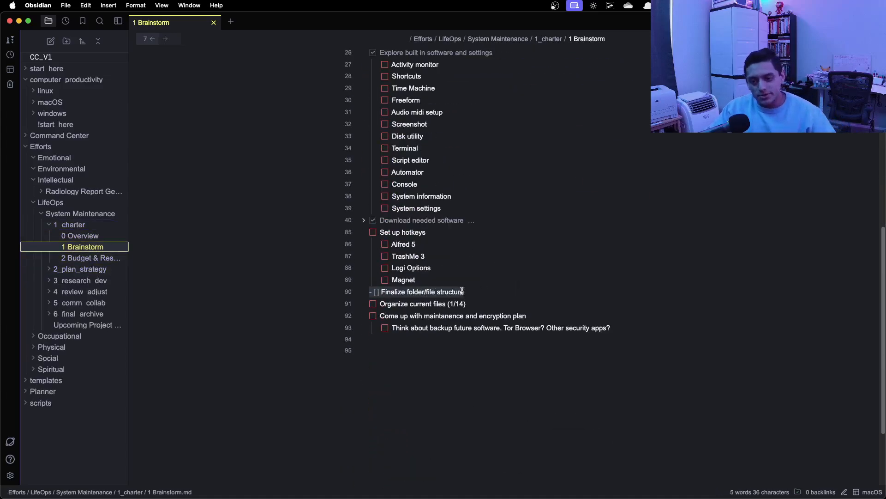
mouse_move(467, 284)
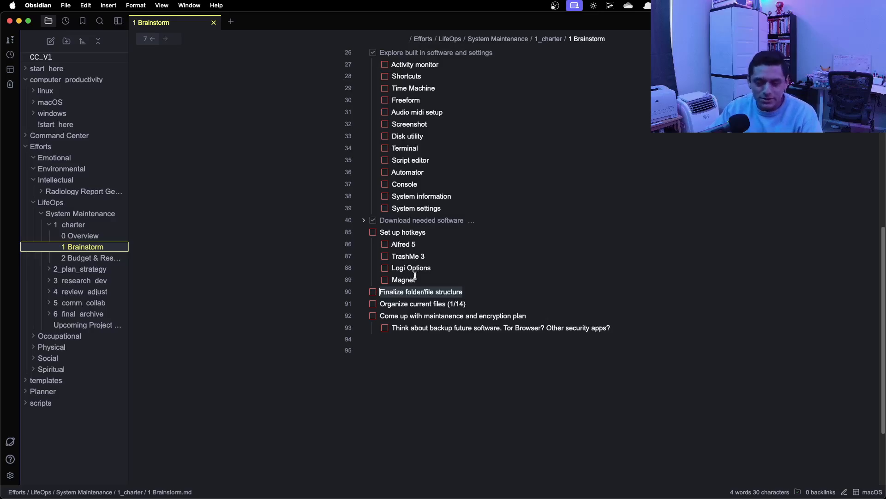
mouse_move(494, 266)
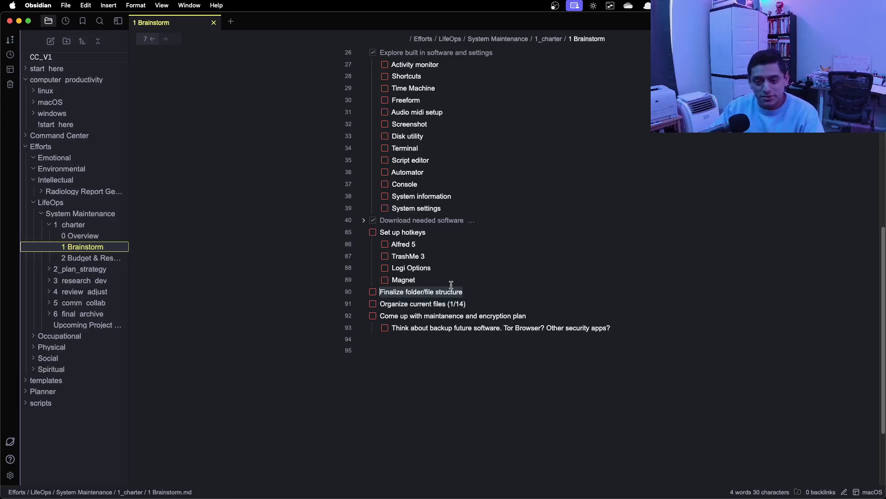
mouse_move(456, 288)
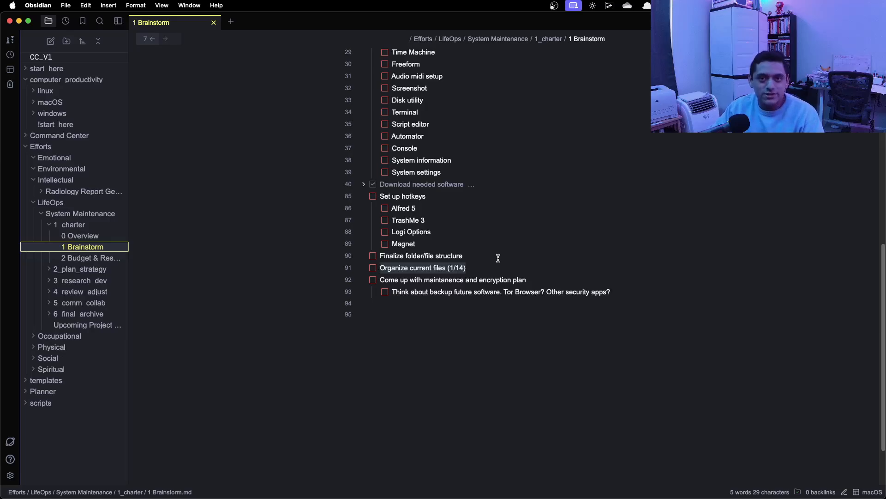
double_click(422, 268)
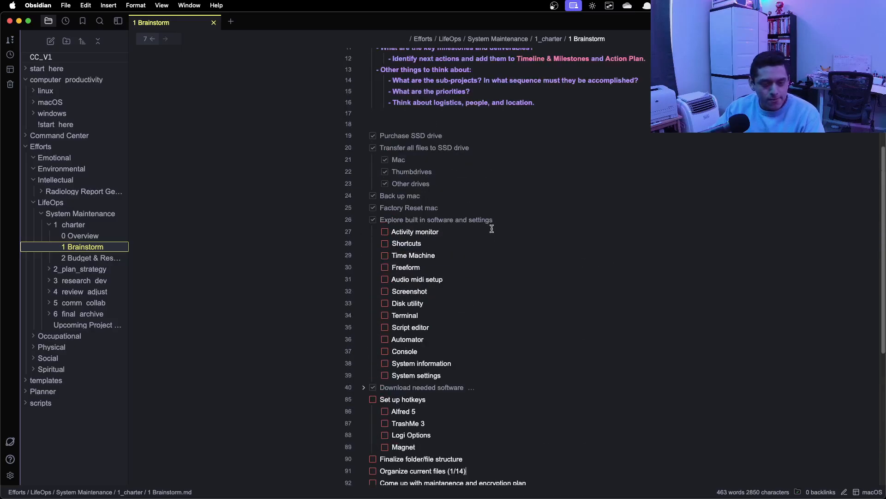
scroll("down", 3)
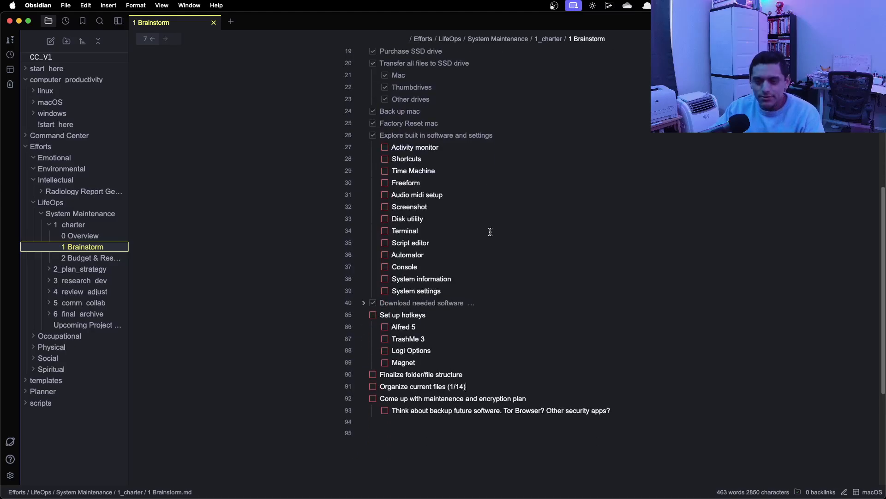
scroll("down", 3)
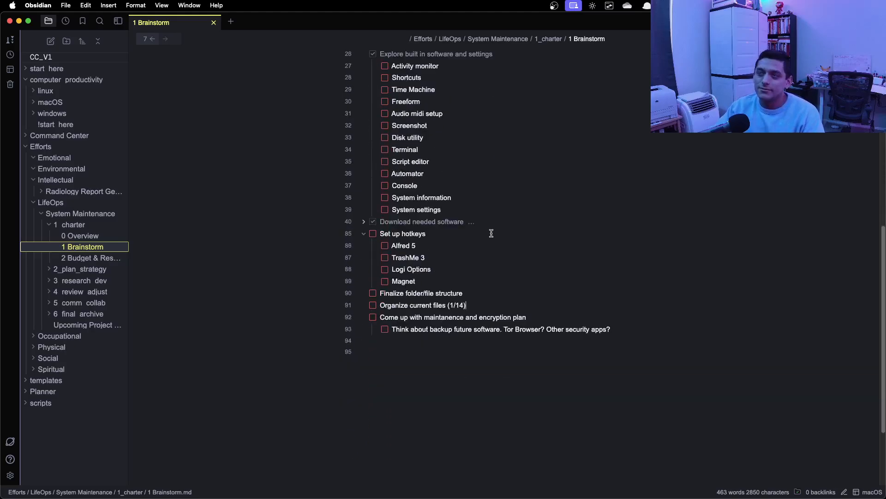